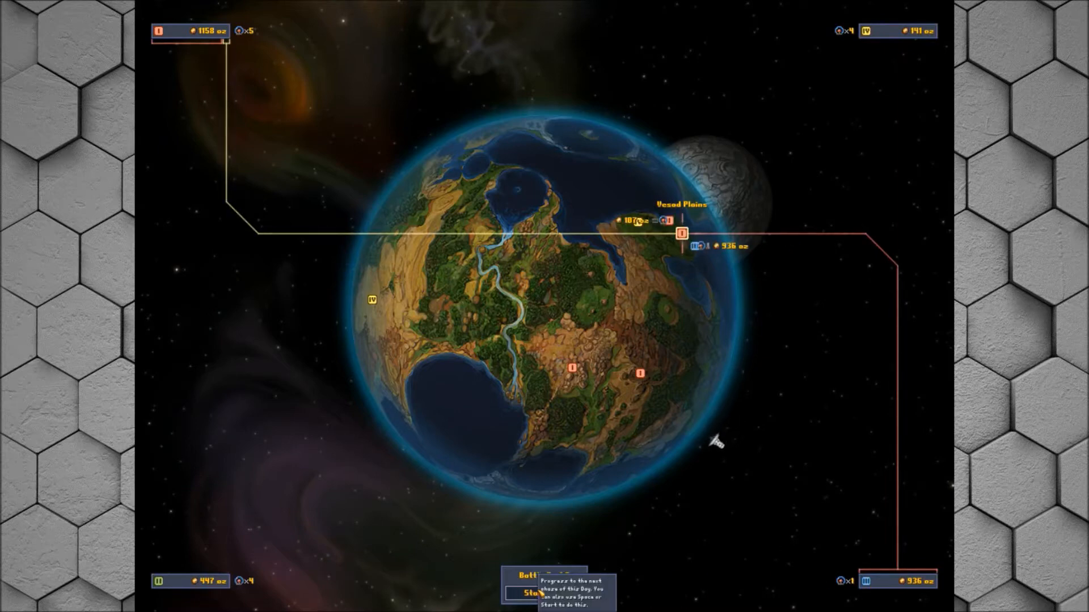
# Start the battle from the battle panel
pyautogui.click(534, 593)
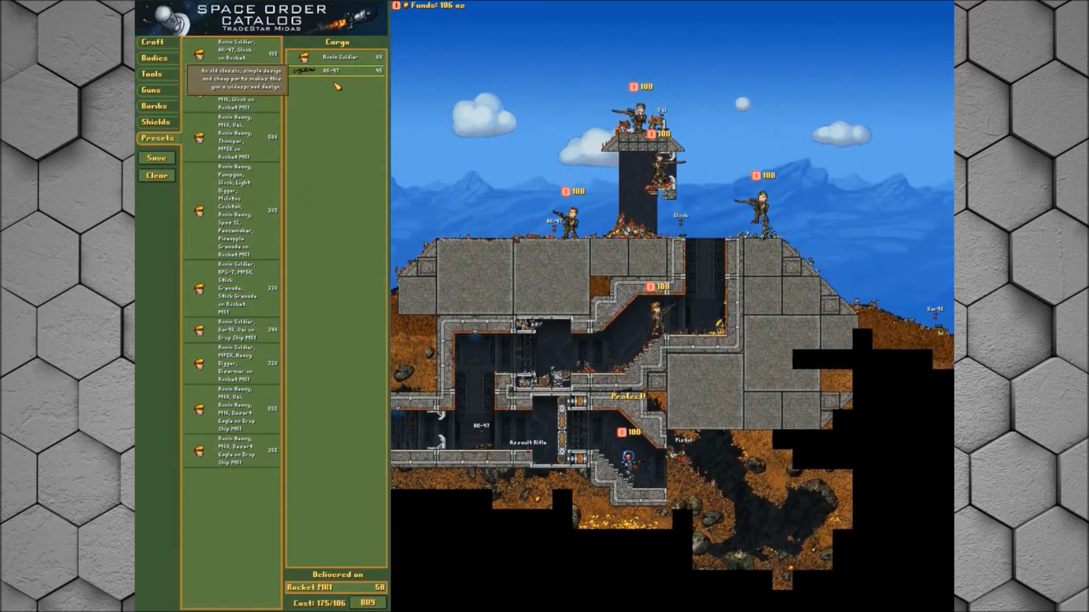
# Leave the Space Order Catalog and return to the underground base
pyautogui.click(155, 174)
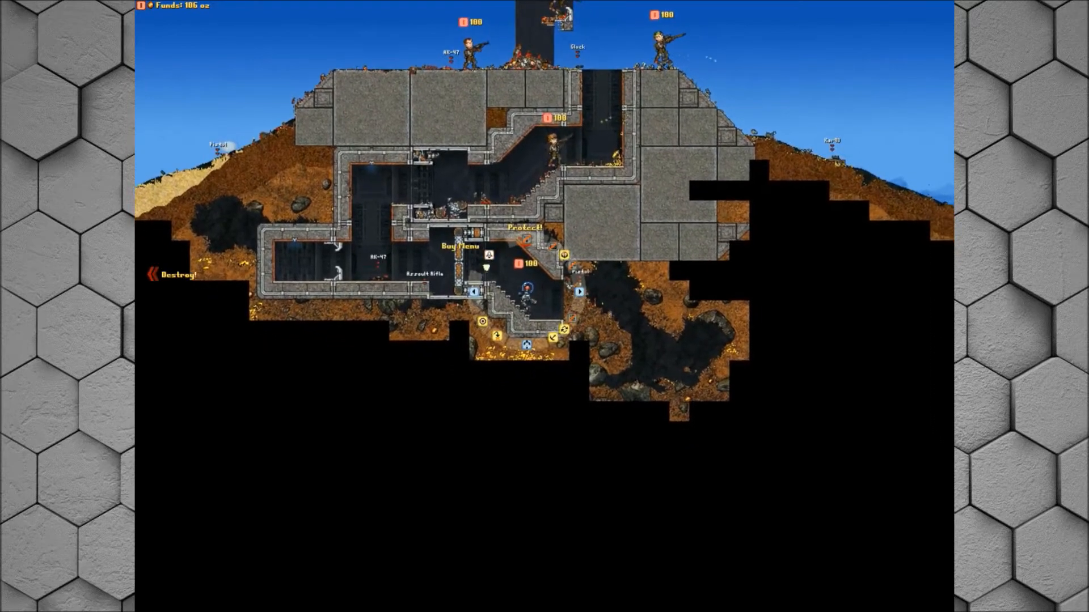
# End the base battle and return to the conquest globe at Battle 3 of 3
pyautogui.click(459, 246)
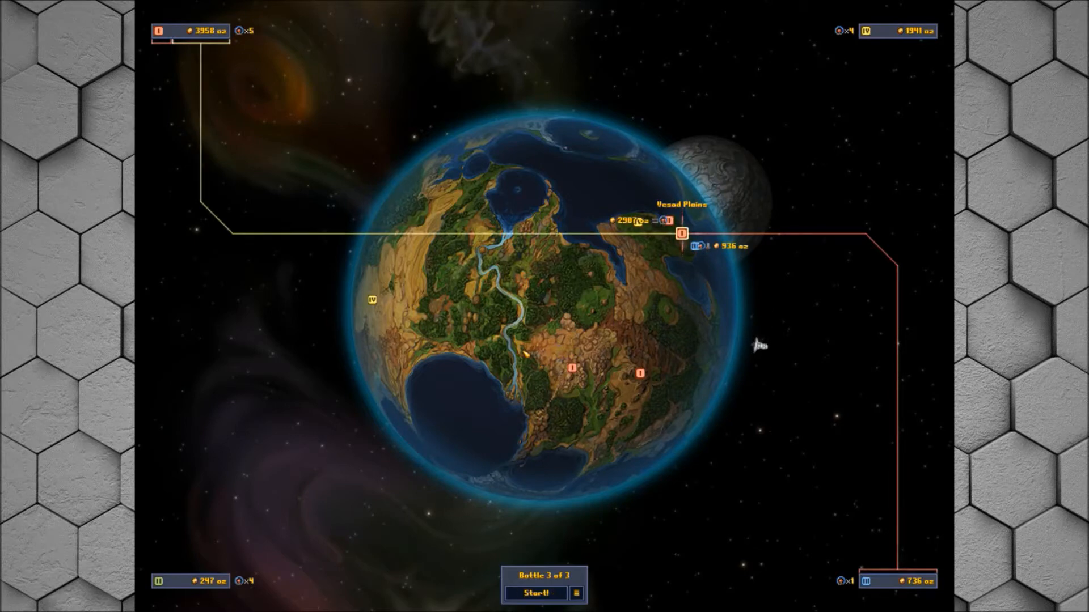
pyautogui.moveTo(753, 375)
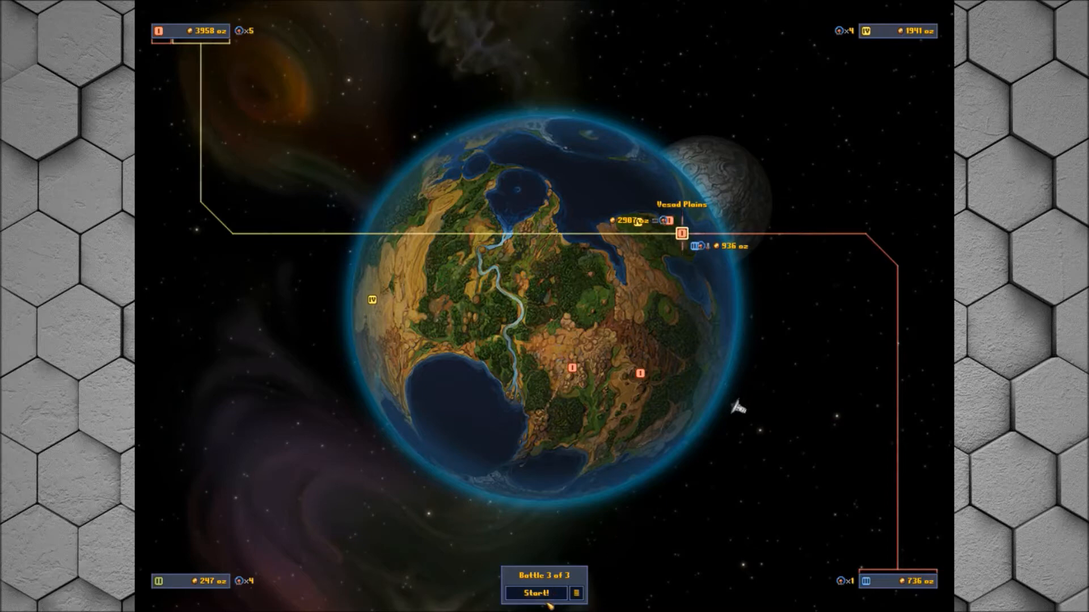
# Start battle 3 of 3 at Vesad Plains and let it resolve
pyautogui.click(534, 592)
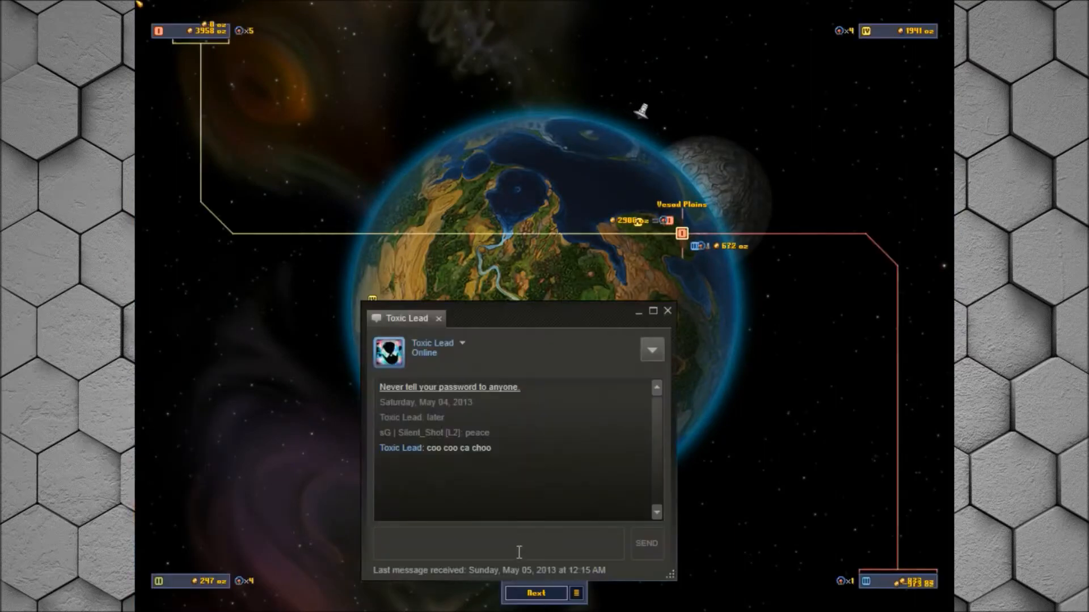
# Write 'recording corte' in the Steam chat box and close the conversation
pyautogui.write('recording')
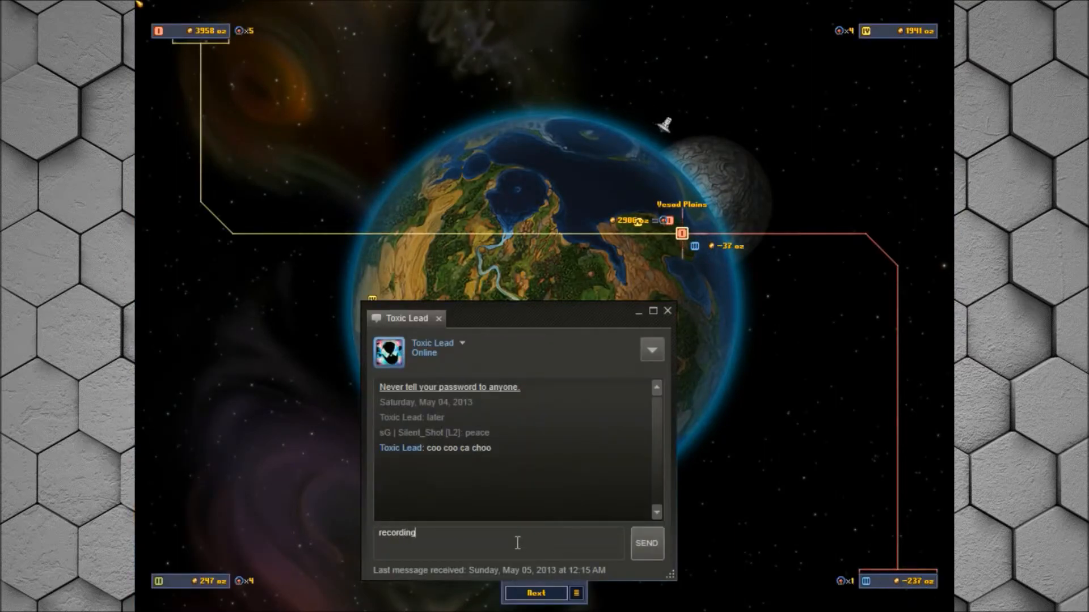
pyautogui.write('corte')
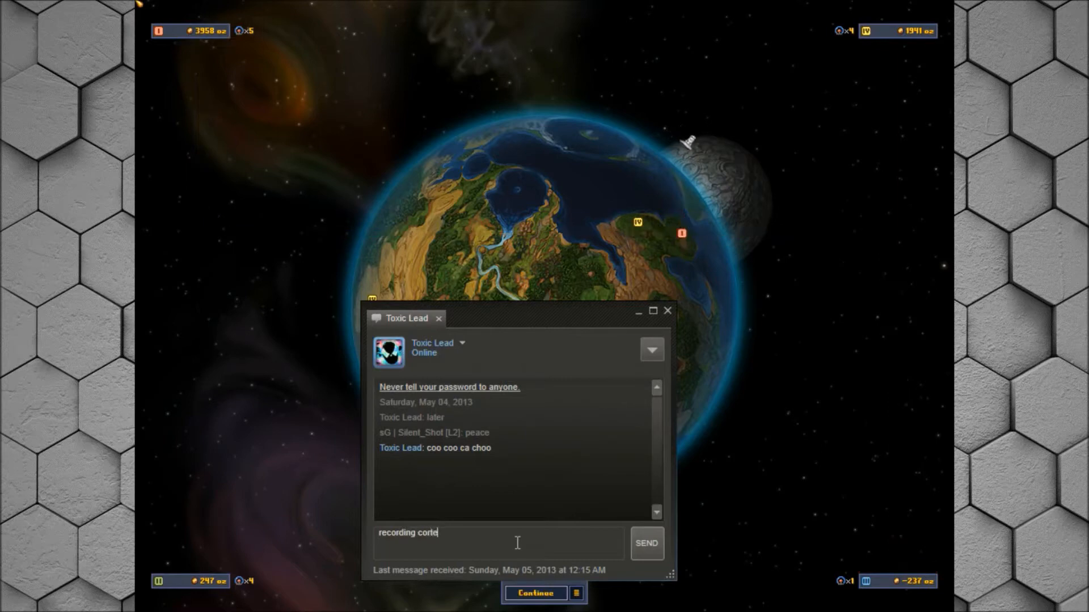
pyautogui.click(645, 544)
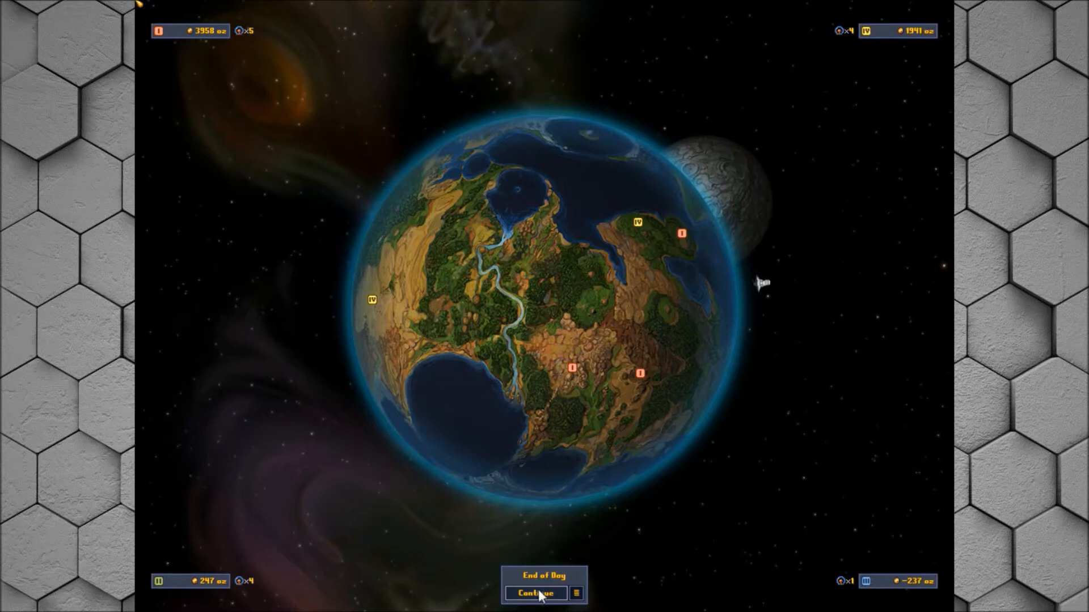
pyautogui.moveTo(237, 48)
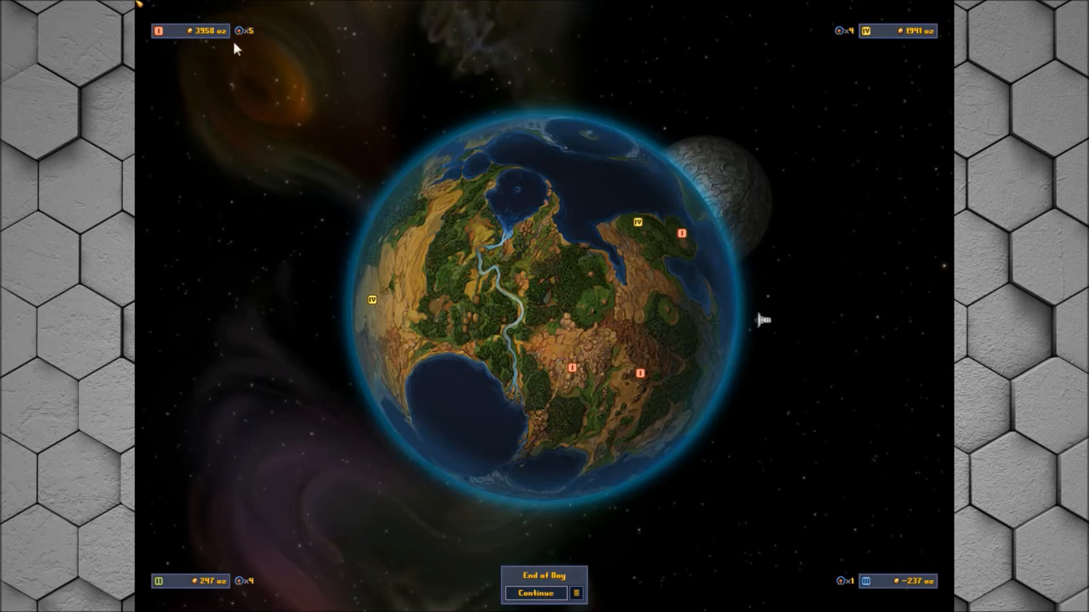
pyautogui.moveTo(234, 140)
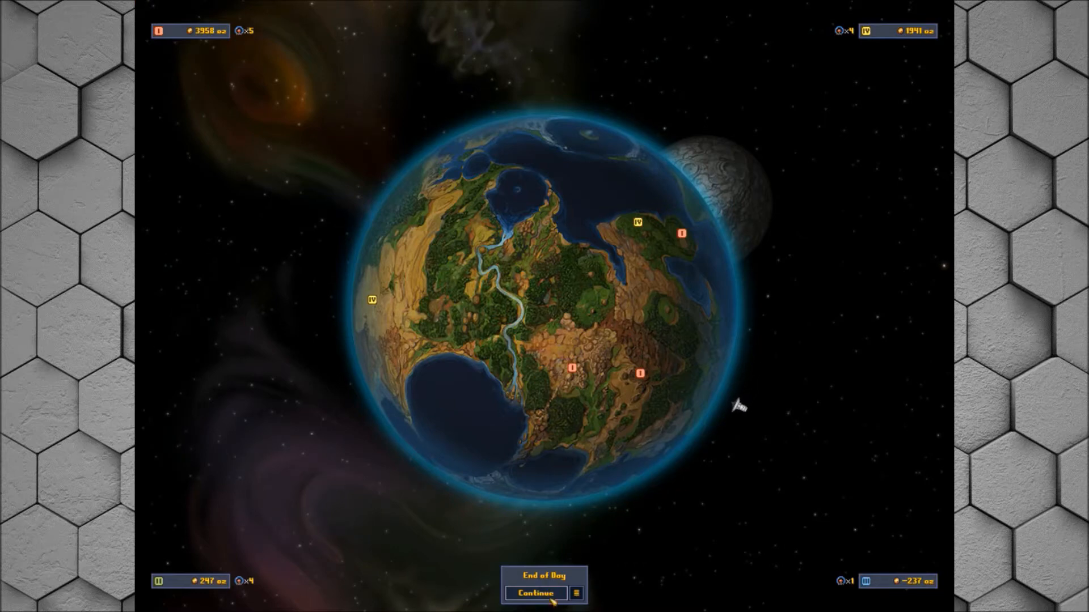
# Continue past the End of Day panel to reach Day Seven
pyautogui.click(534, 593)
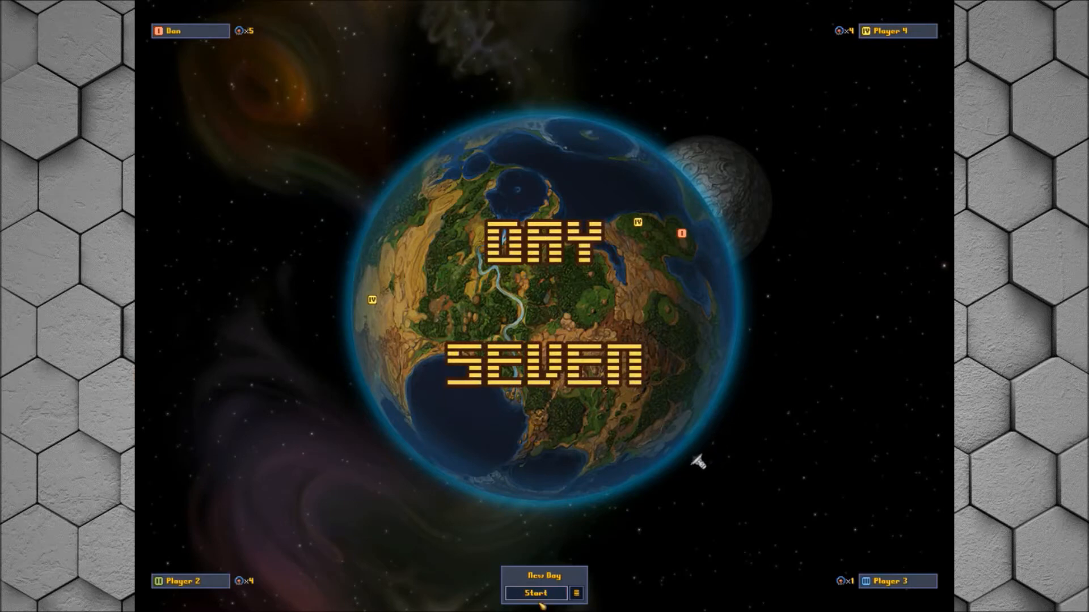
# Begin Day Seven and acknowledge the gold site discovery
pyautogui.click(534, 593)
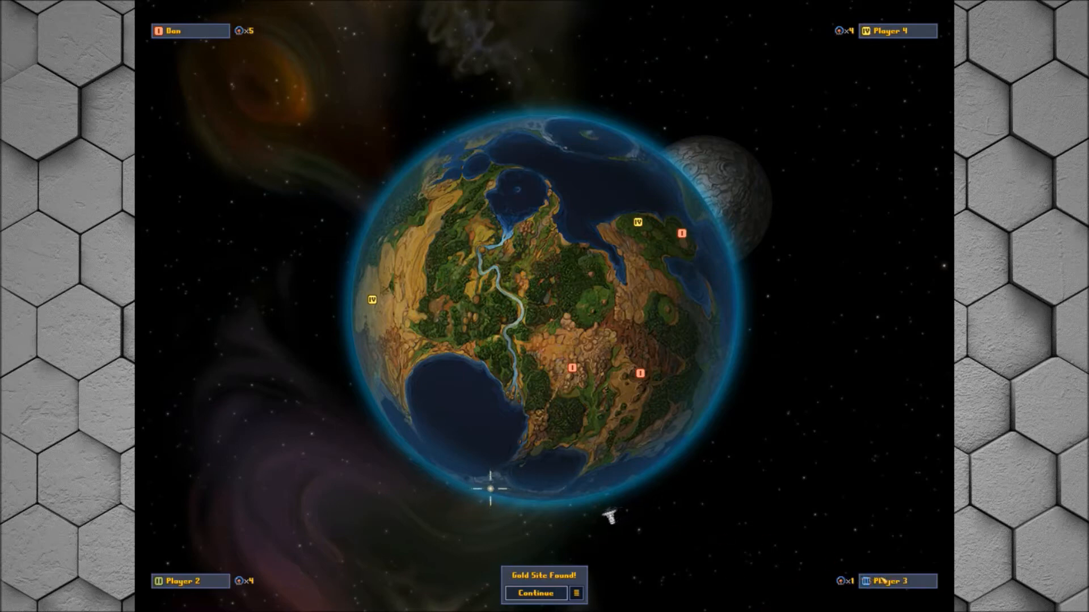
pyautogui.click(534, 593)
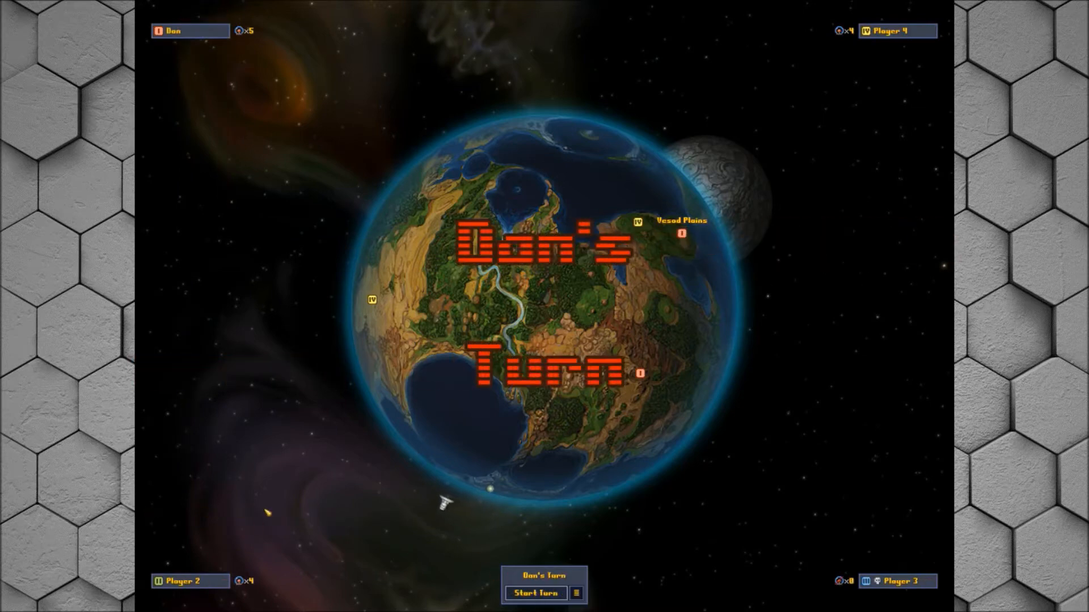
pyautogui.moveTo(413, 483)
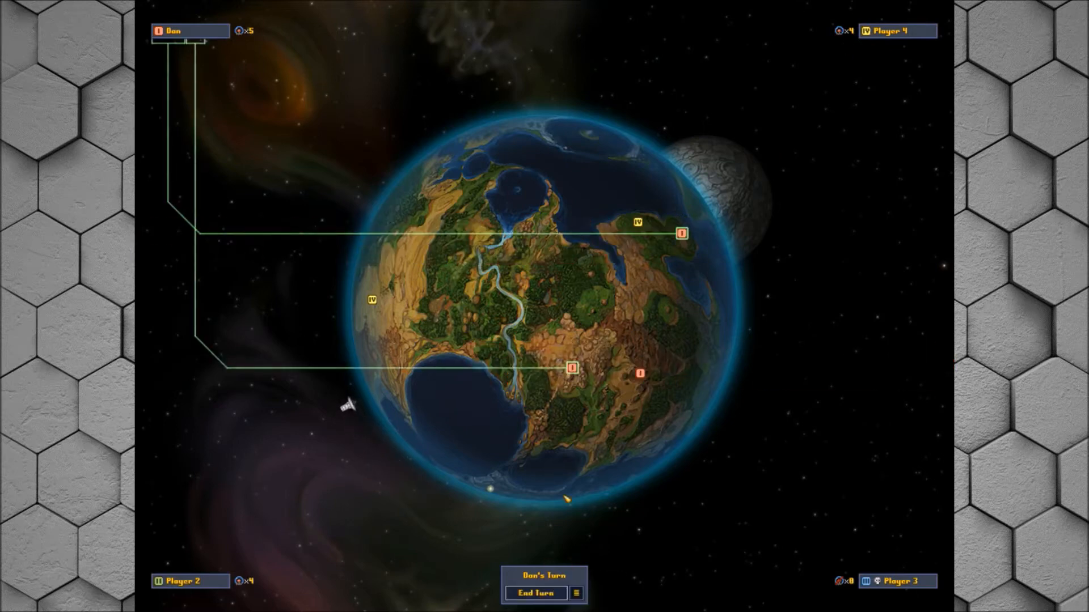
# Review Mt. Indent and lower the Vesed Plains build budget to 1924 oz
pyautogui.click(570, 368)
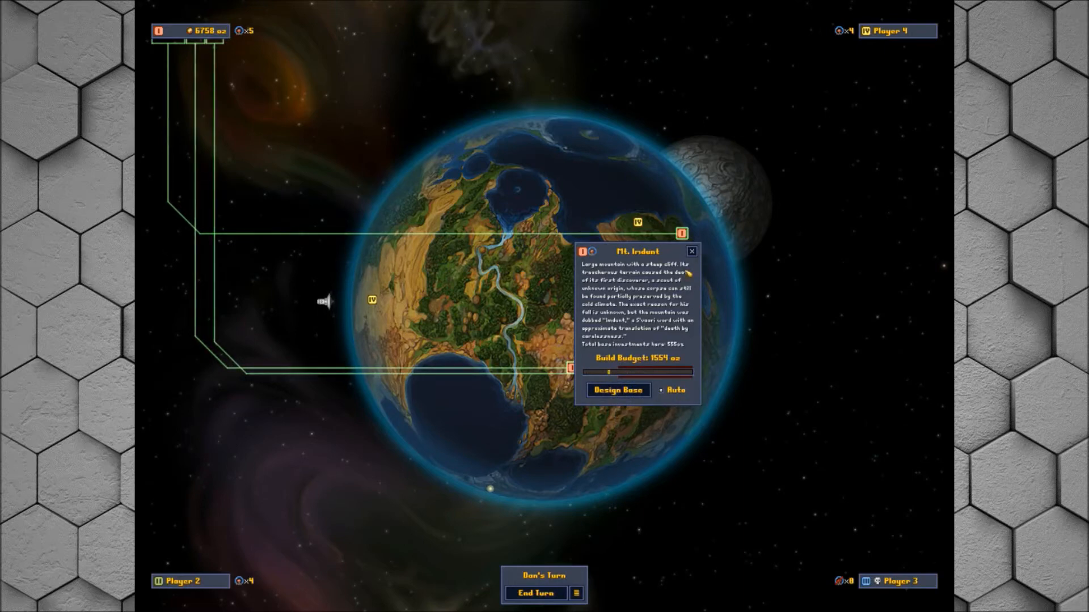
pyautogui.click(681, 234)
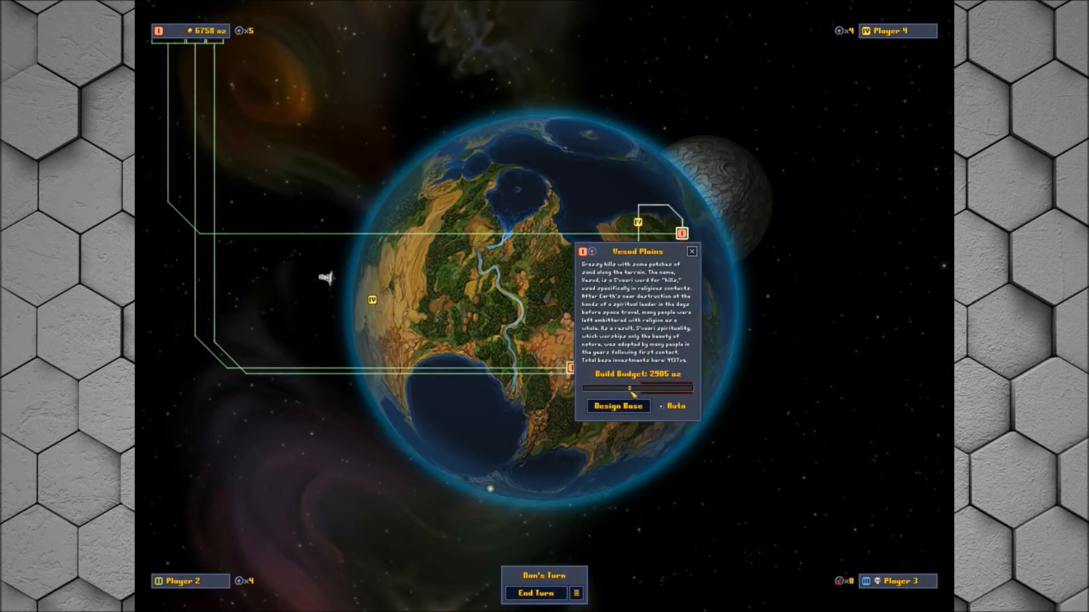
pyautogui.moveTo(610, 389); pyautogui.dragTo(595, 389)
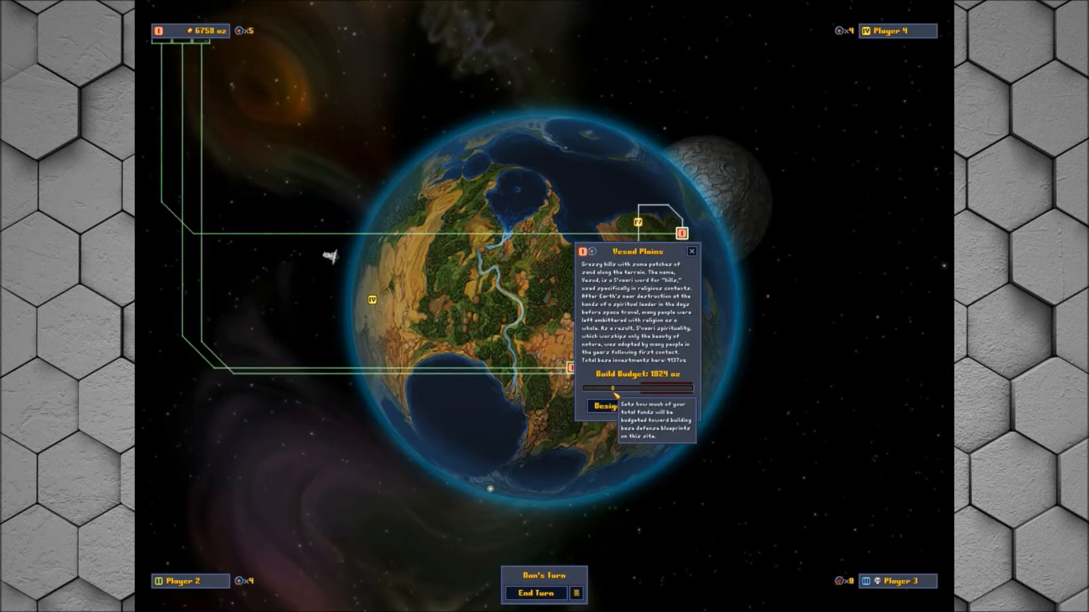
pyautogui.click(690, 252)
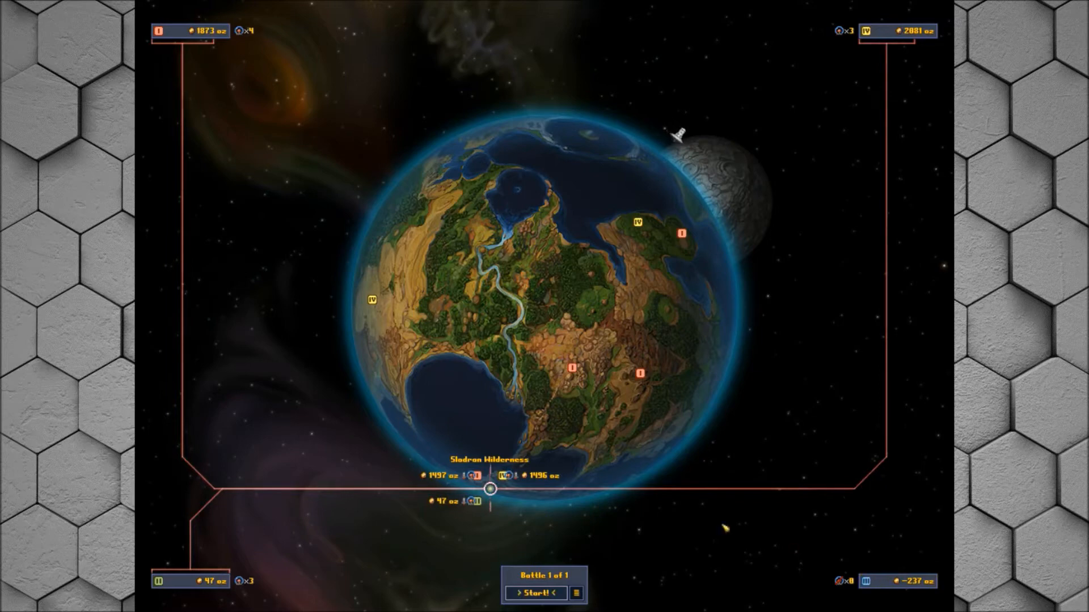
# Start the Battle 1 of 1 at Slodran Wilderness
pyautogui.click(533, 593)
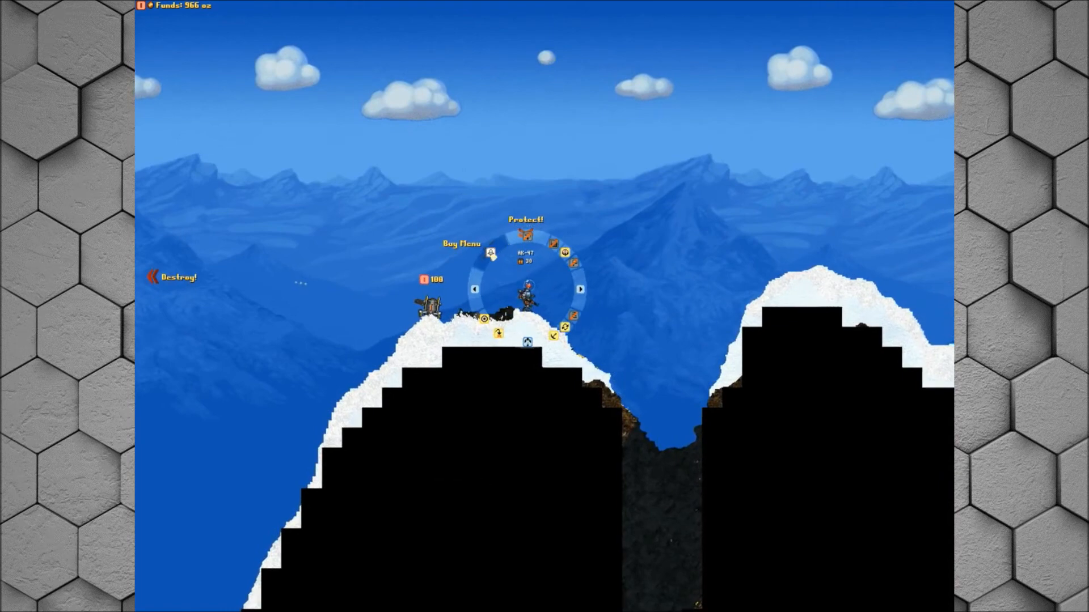
# Buy a preset heavy Ronin squad from the Space Order Catalog
pyautogui.click(490, 254)
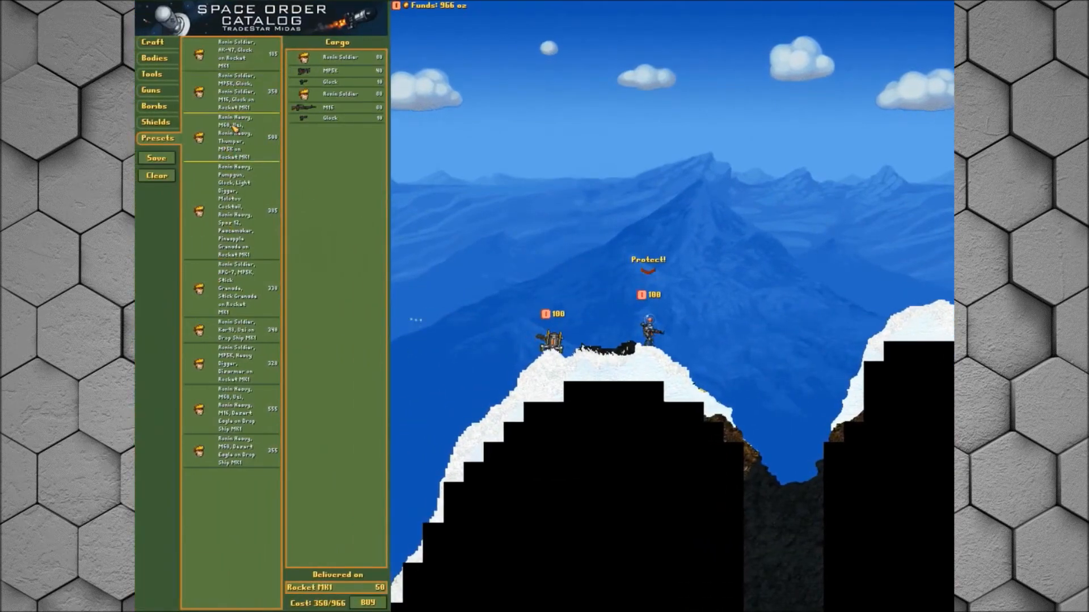
pyautogui.click(234, 363)
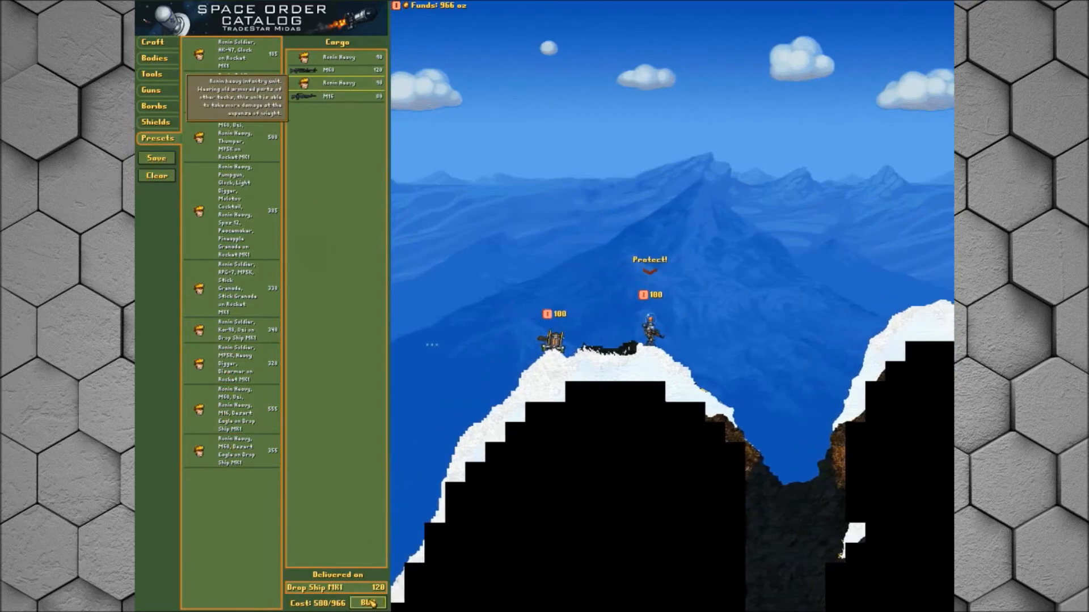
pyautogui.click(368, 602)
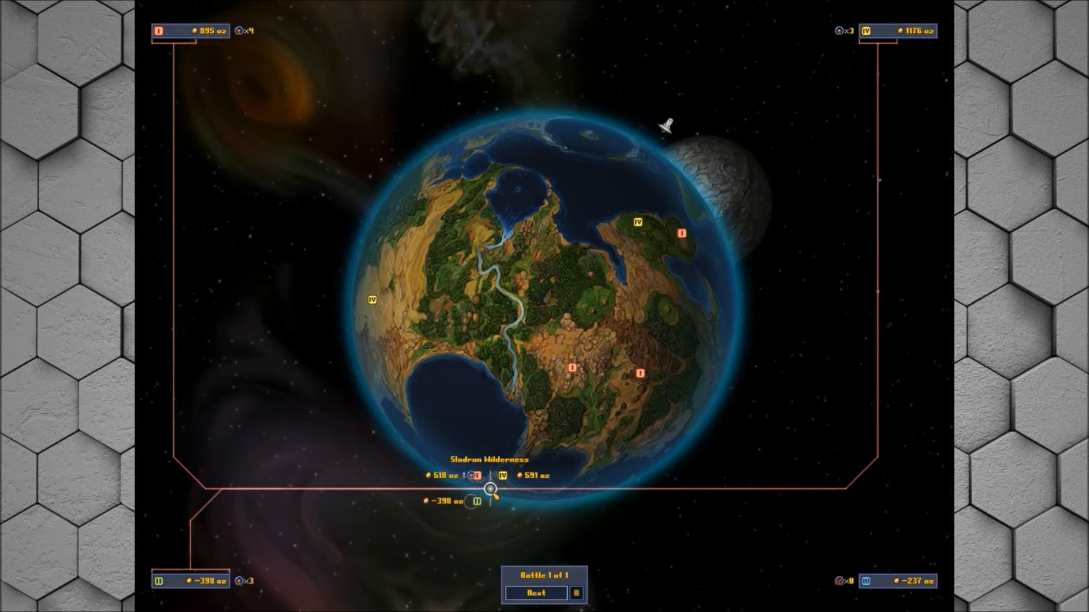
# Move past the battle results into Day Eight and skip the income tally
pyautogui.click(534, 593)
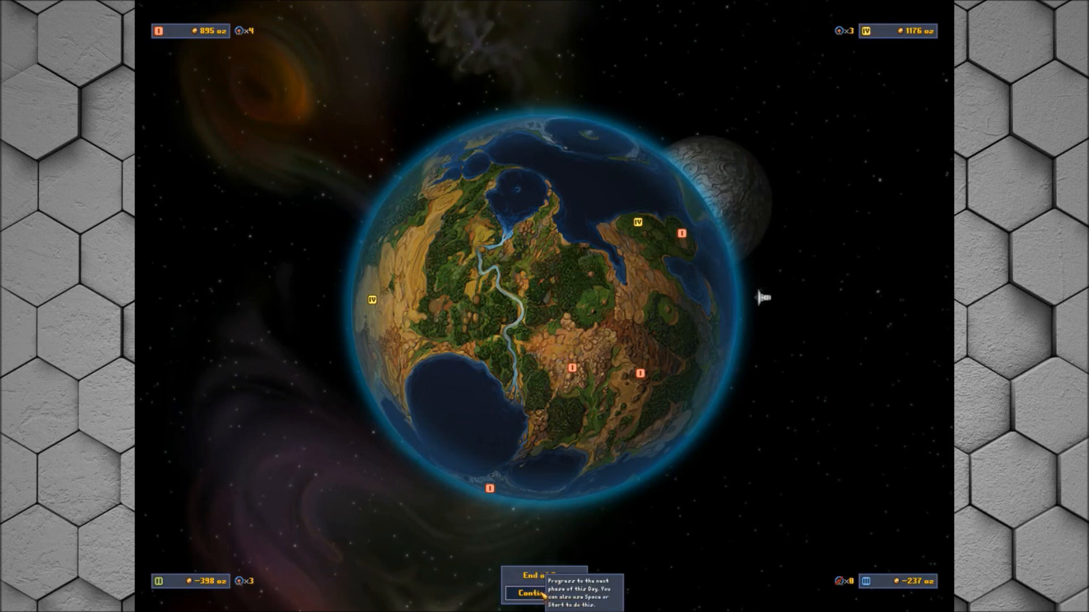
pyautogui.moveTo(762, 330)
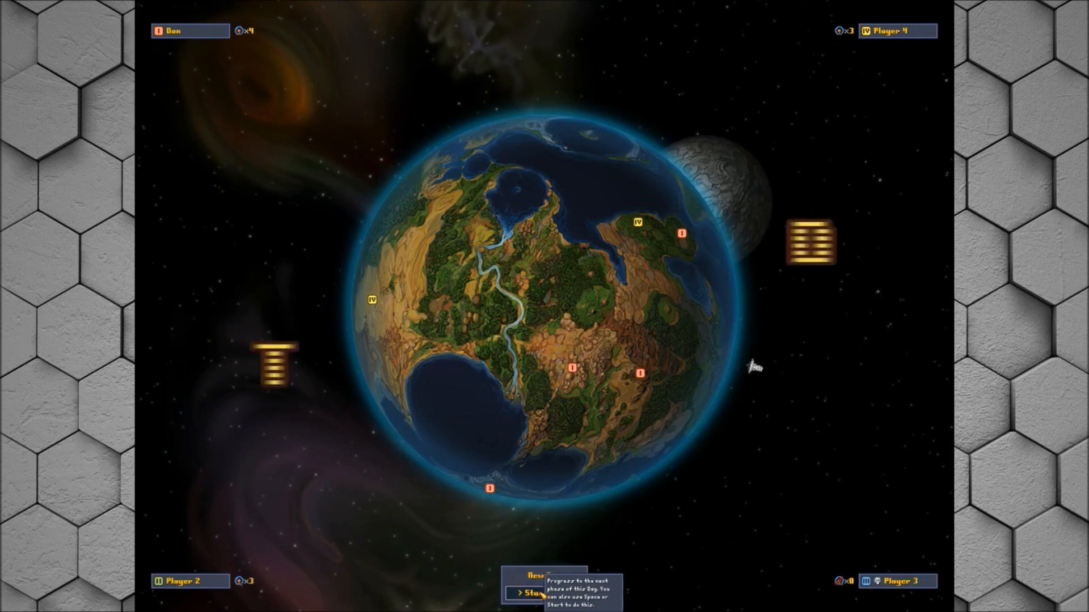
pyautogui.click(534, 593)
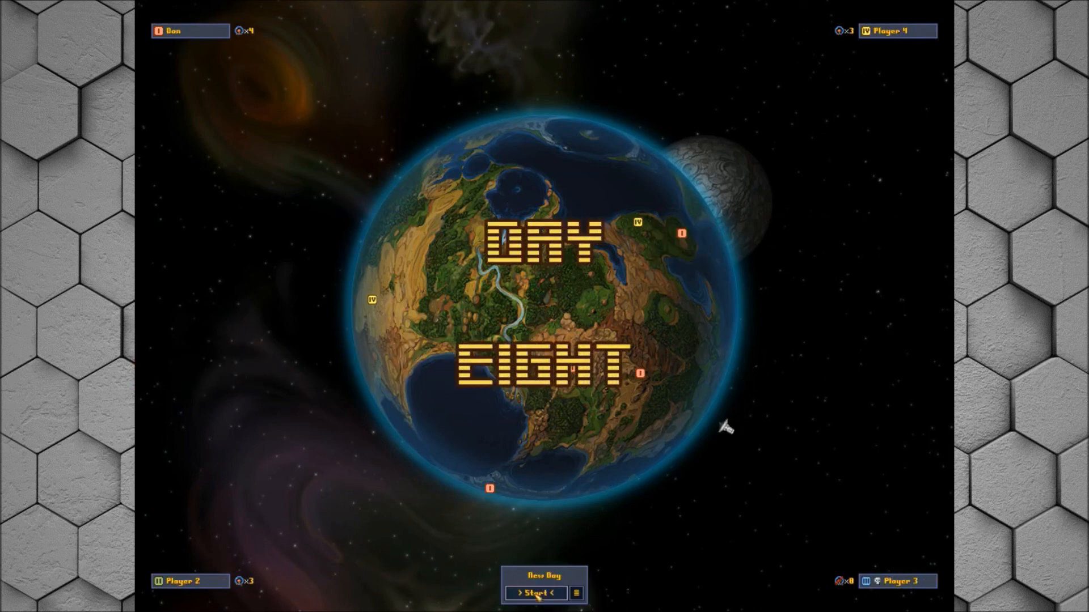
pyautogui.click(534, 593)
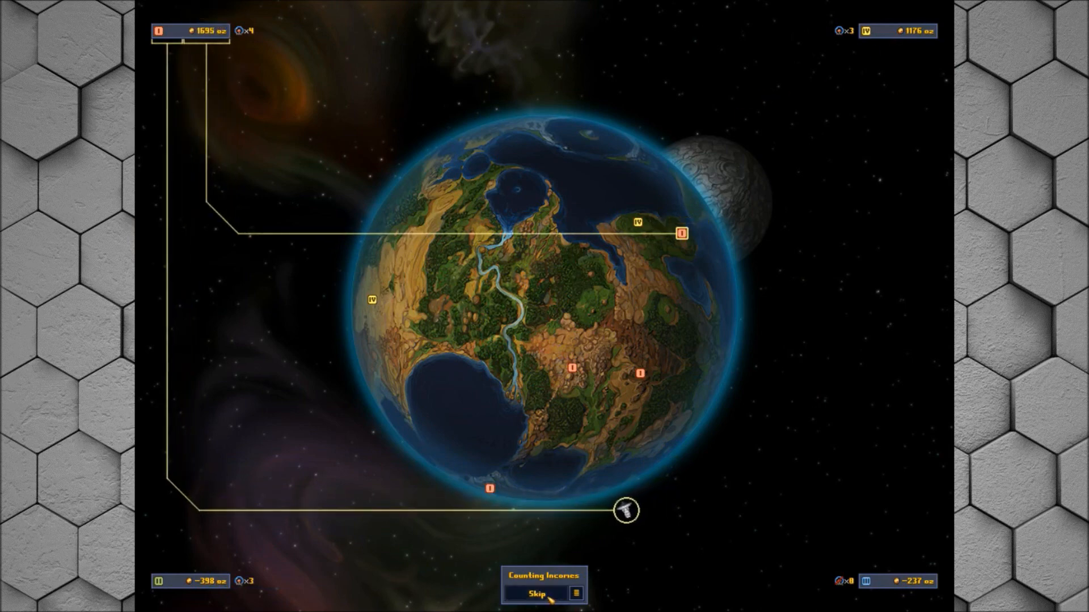
pyautogui.click(535, 593)
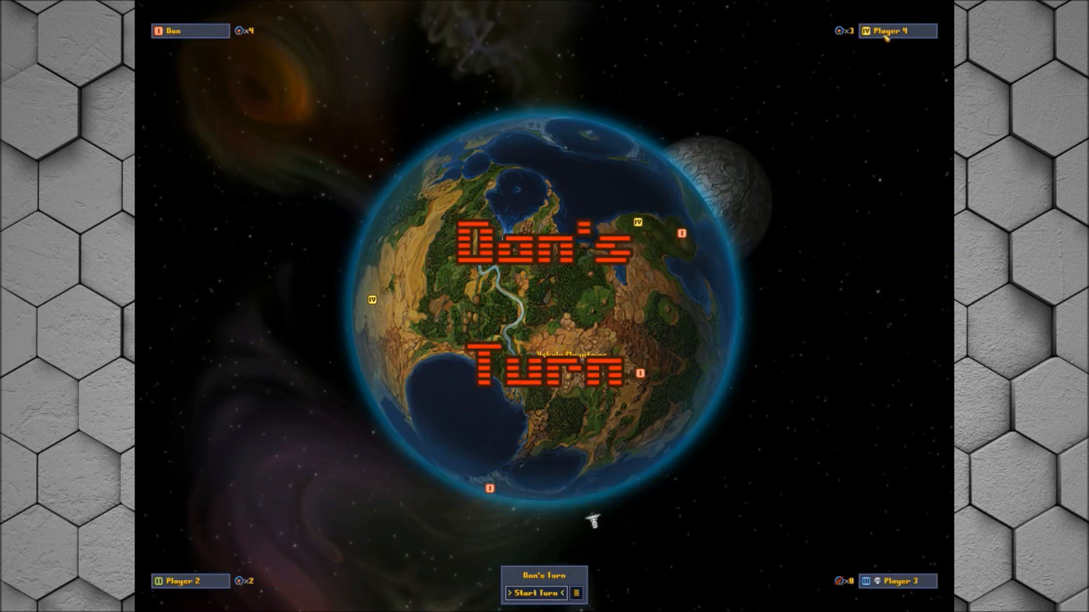